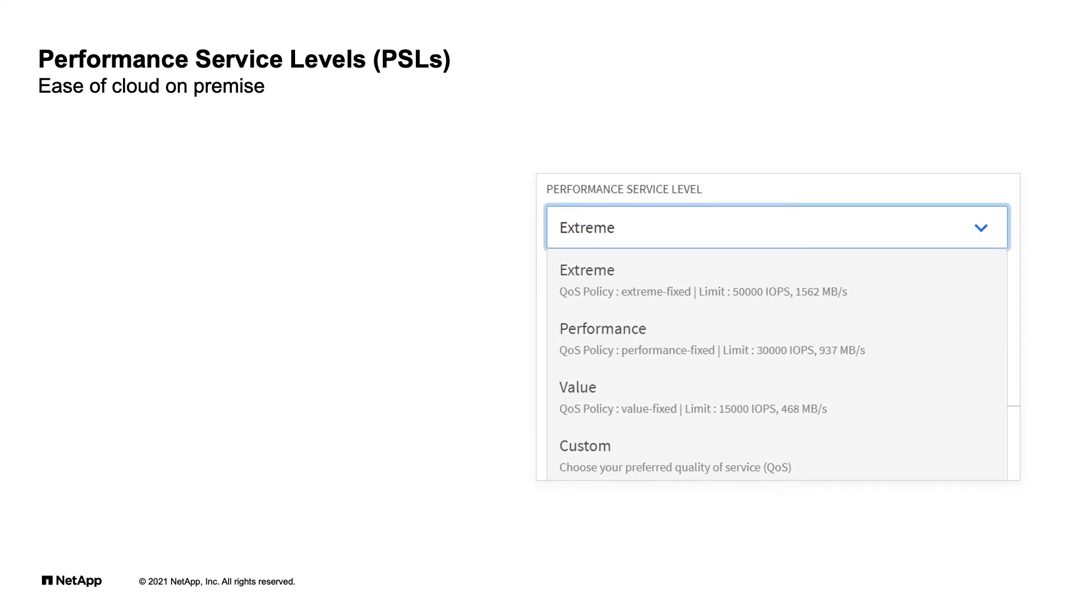
mouse_move(777, 279)
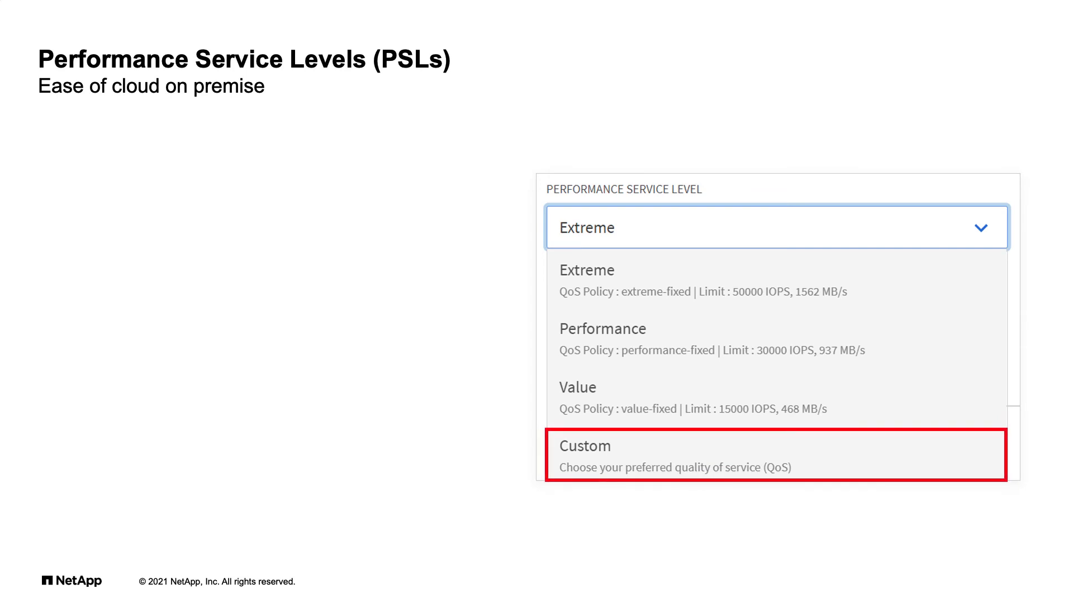
Advance from the outlined Custom service level to the new custom QoS policy group form.
left_click(775, 456)
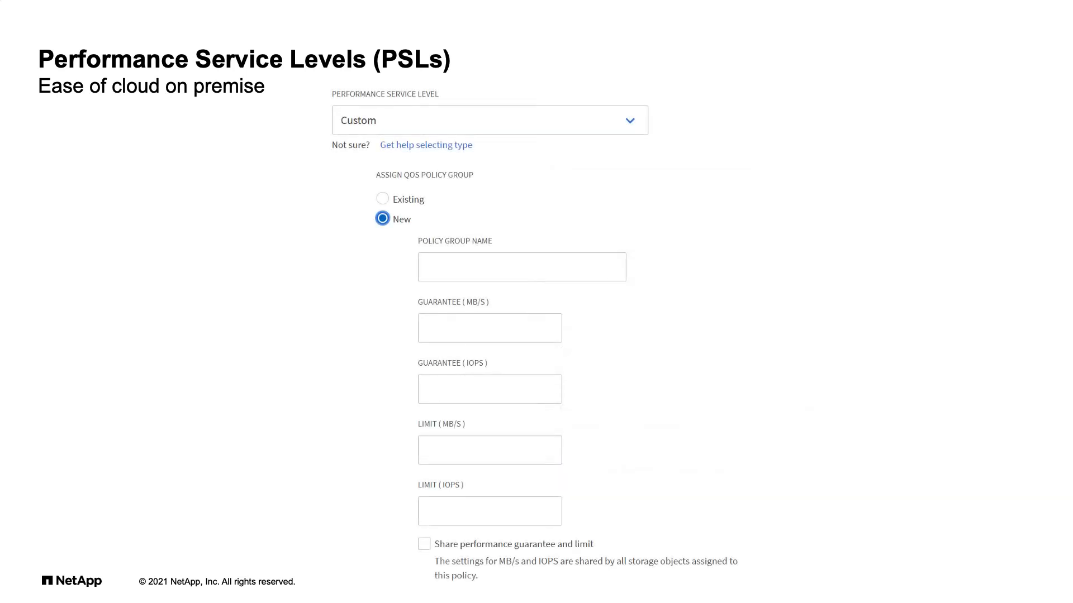
Call out the guarantee MB/s, guarantee IOPS and limit IOPS fields in turn.
left_click(489, 328)
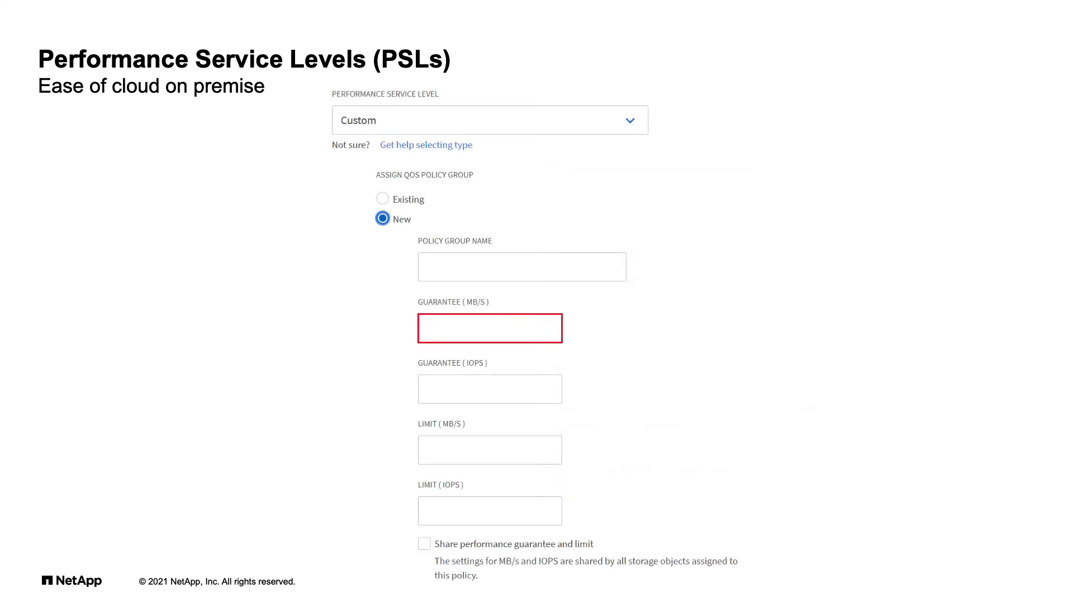
left_click(488, 389)
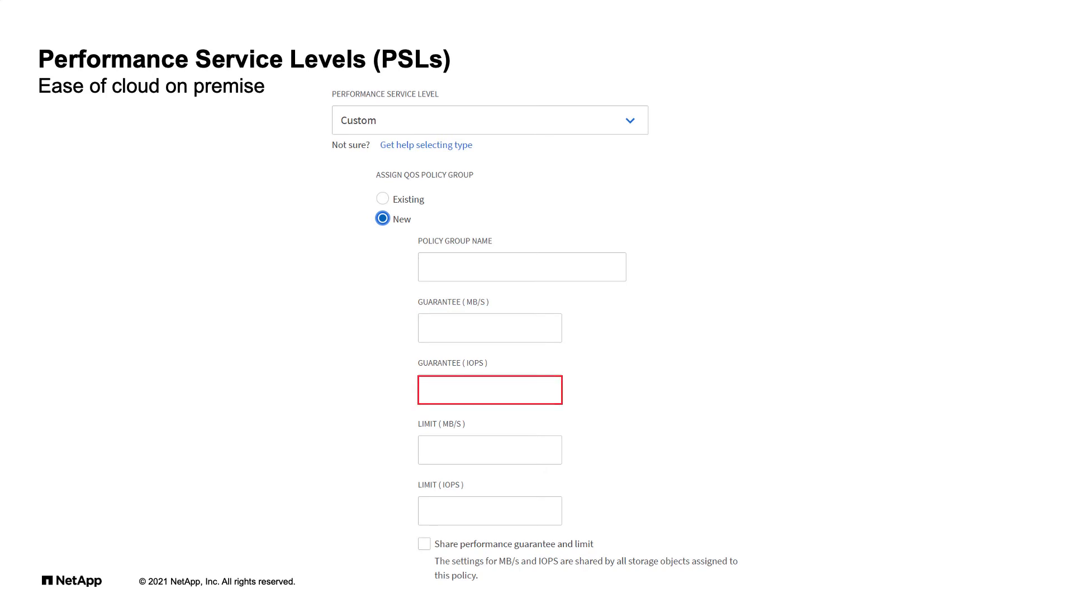
left_click(490, 512)
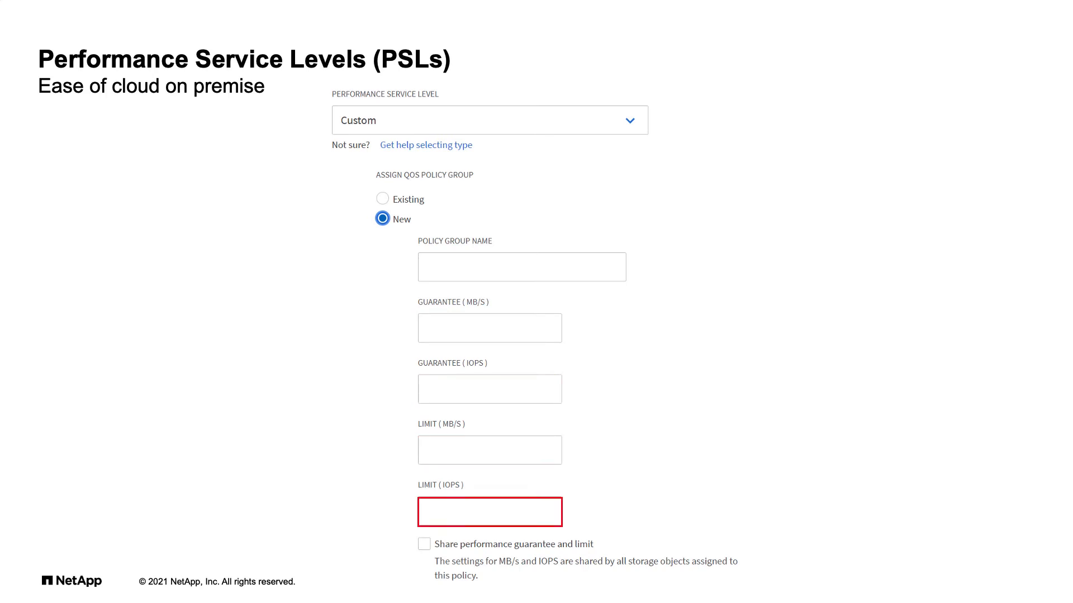